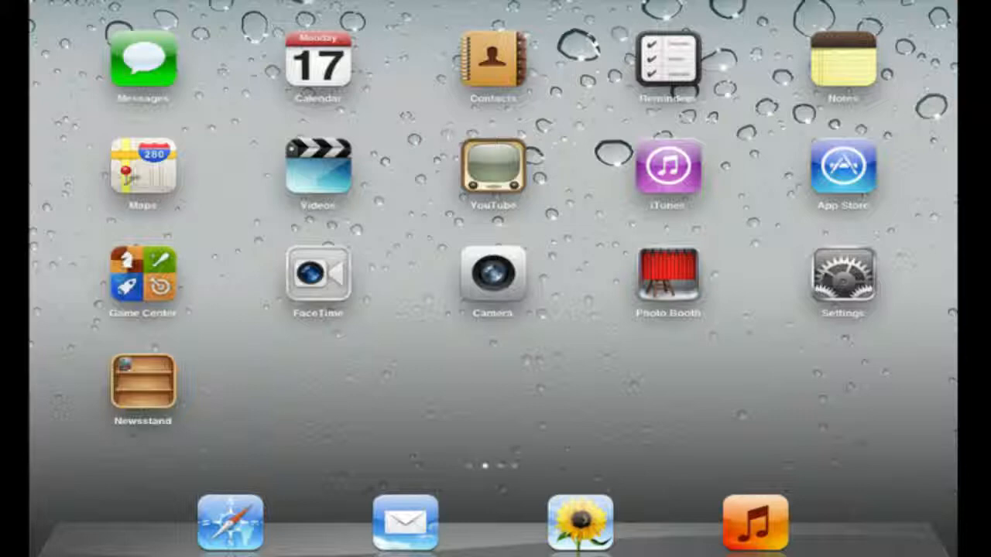
# Swipe through the home screen pages to the last page with USA TODAY and Macworld
pyautogui.hscroll(-3)
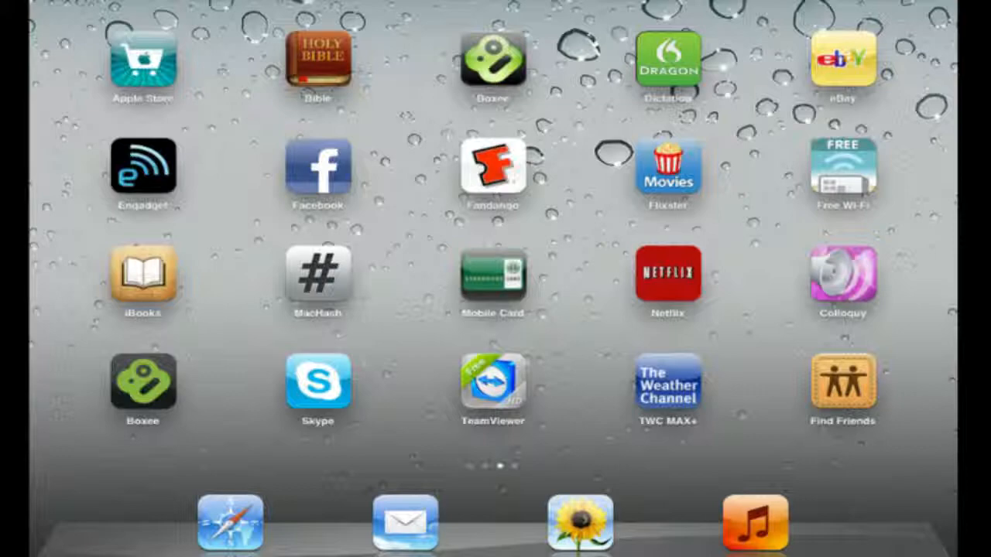
pyautogui.hscroll(-3)
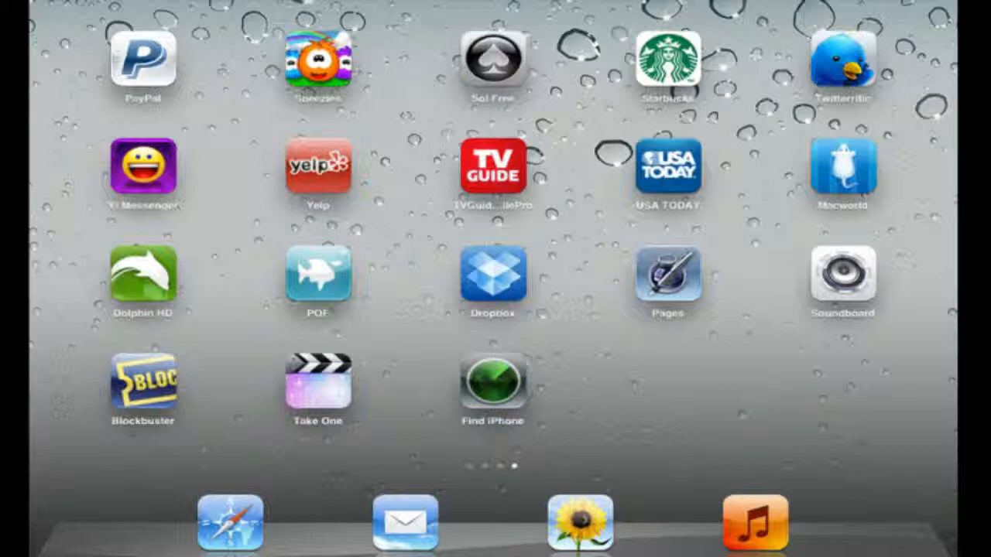
# Launch USA TODAY and show its section list (News, Money, Sports, Life, Tech, Travel)
pyautogui.click(667, 168)
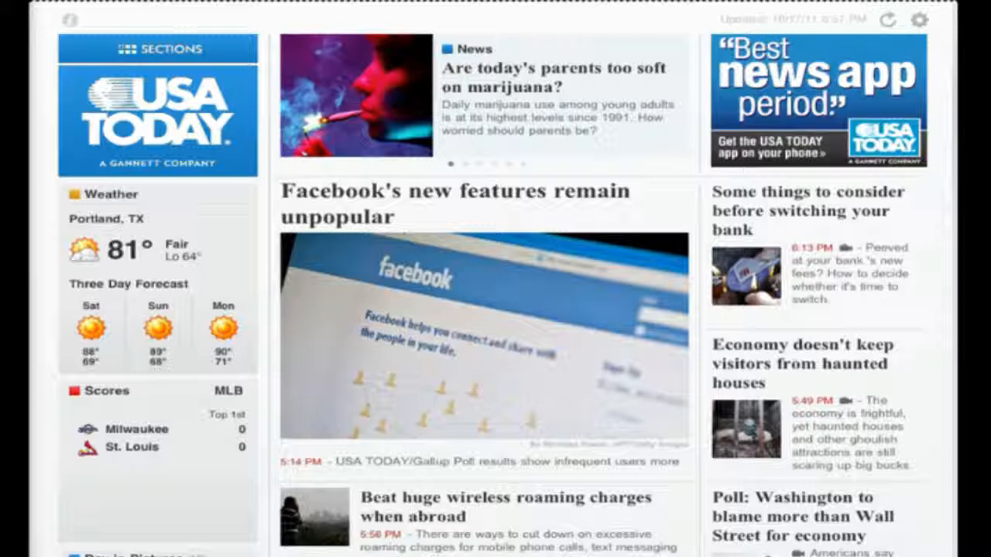
pyautogui.click(157, 49)
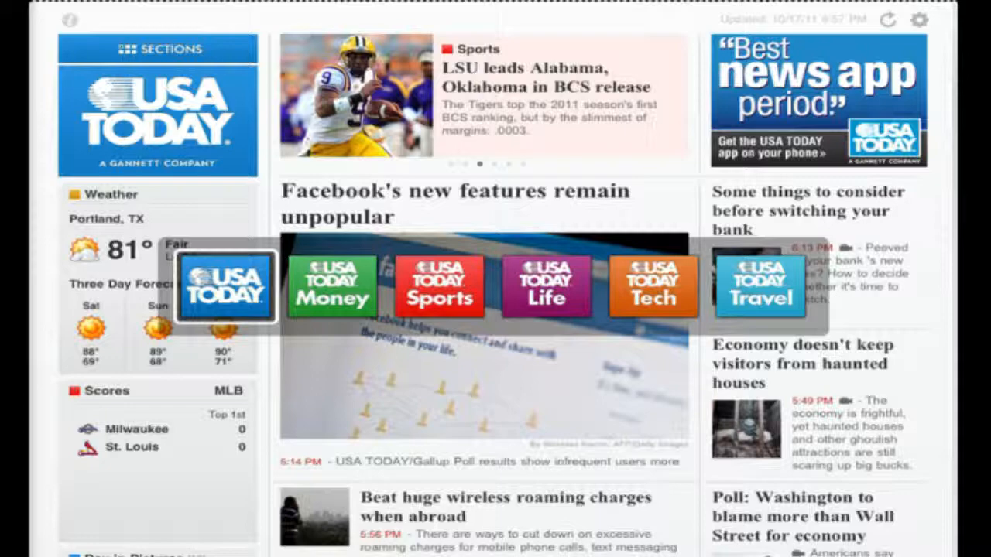
# Open USA Today's Tech section and scroll through its stories
pyautogui.click(652, 287)
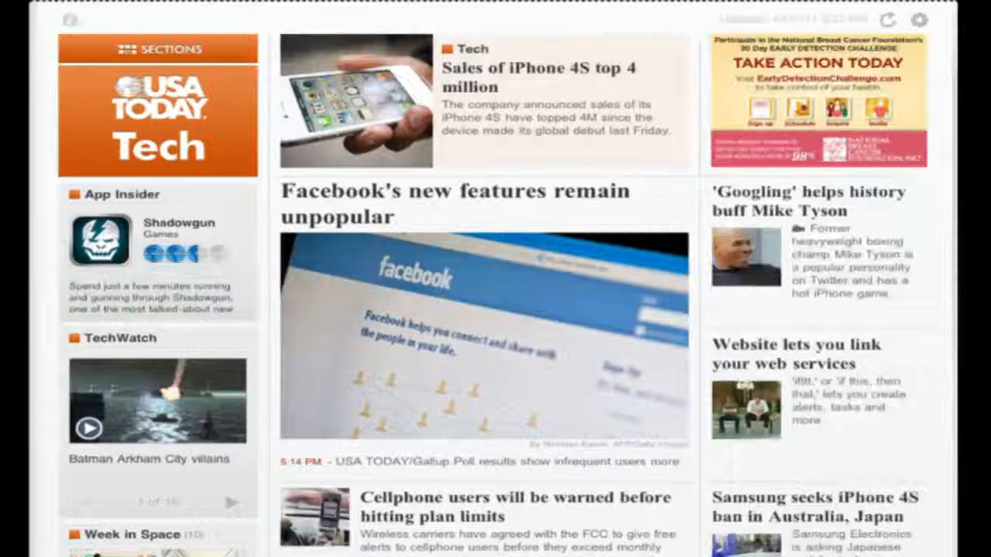
pyautogui.scroll(-3)
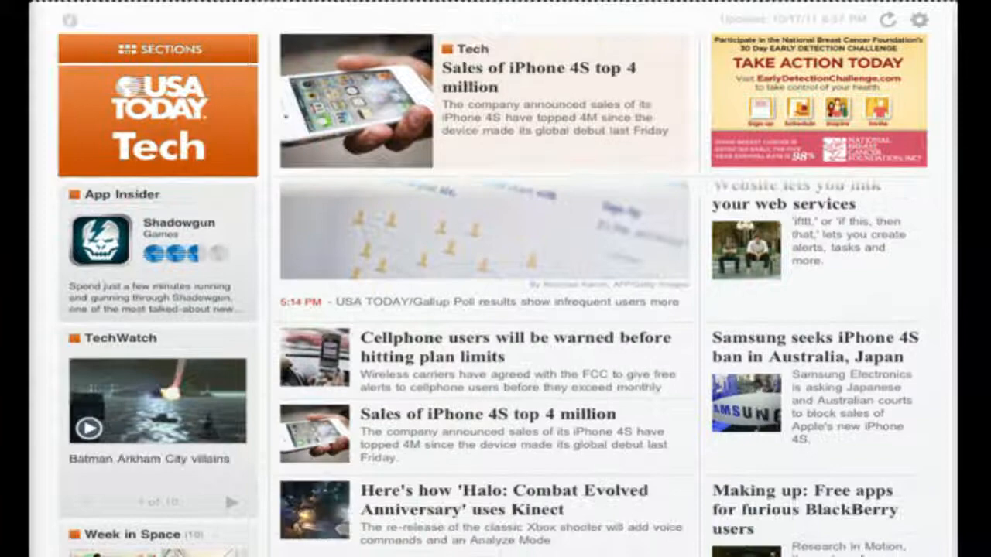
pyautogui.scroll(-3)
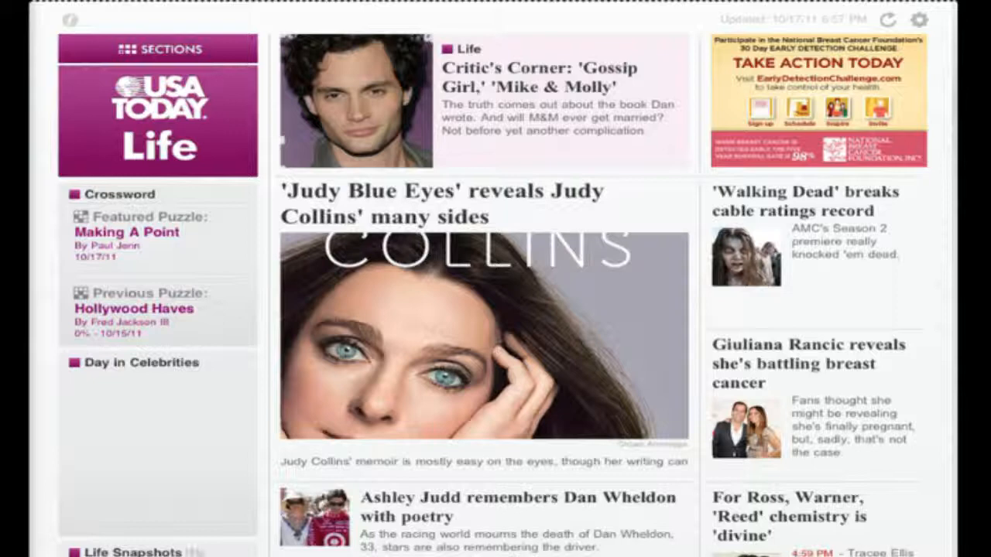
# Show USA Today's sections, then leave for the Macworld app's front page
pyautogui.click(157, 48)
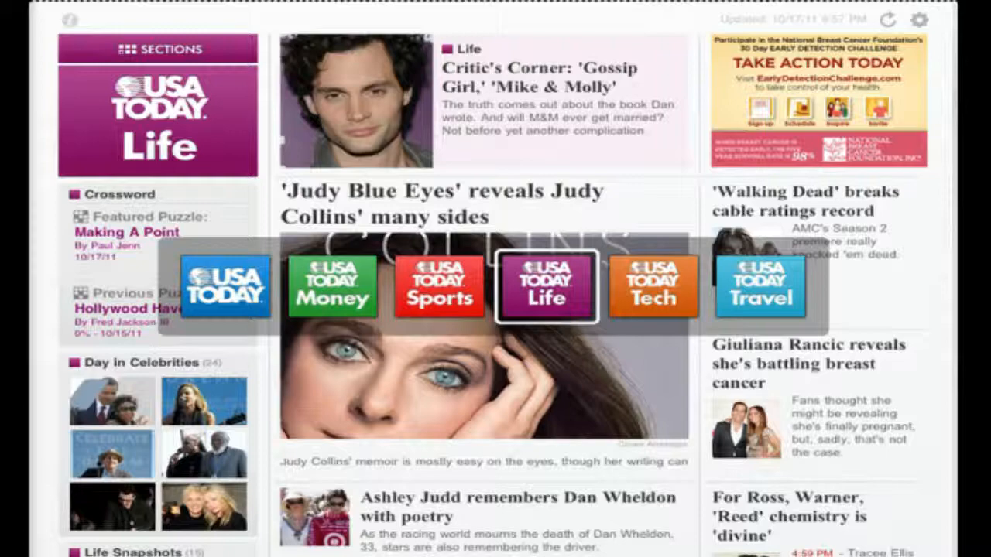
pyautogui.click(760, 287)
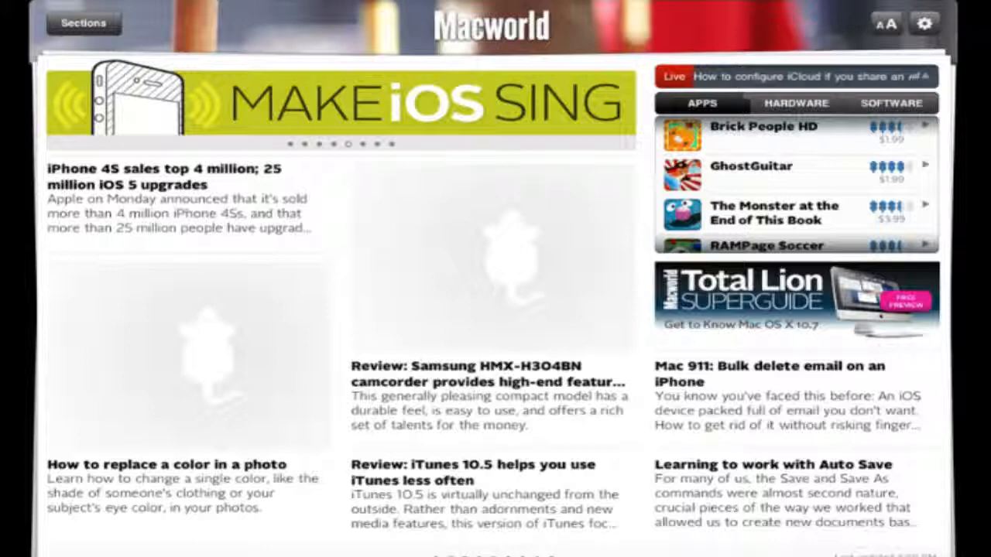
# Open and close Macworld's section list, browse Top Stories, then reopen the sections
pyautogui.click(83, 22)
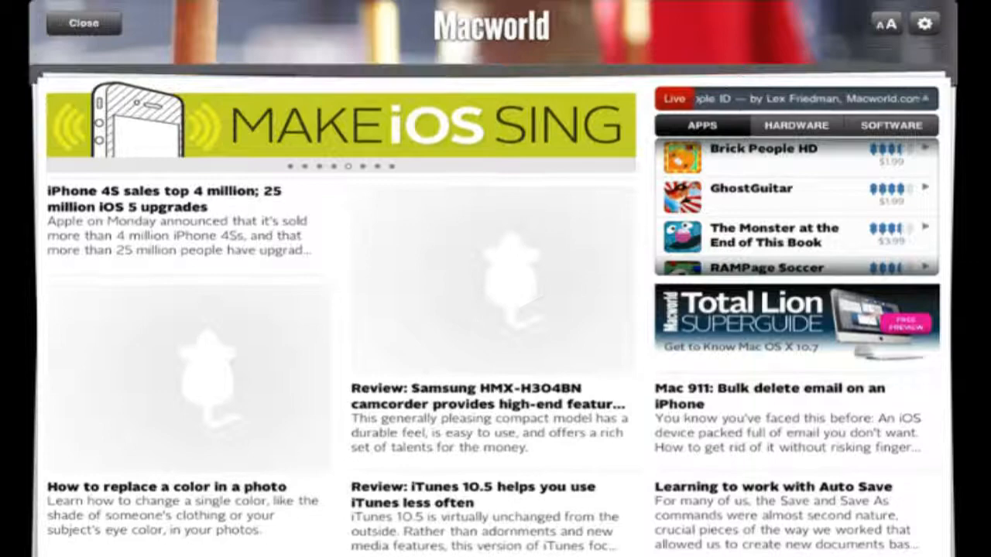
pyautogui.click(83, 23)
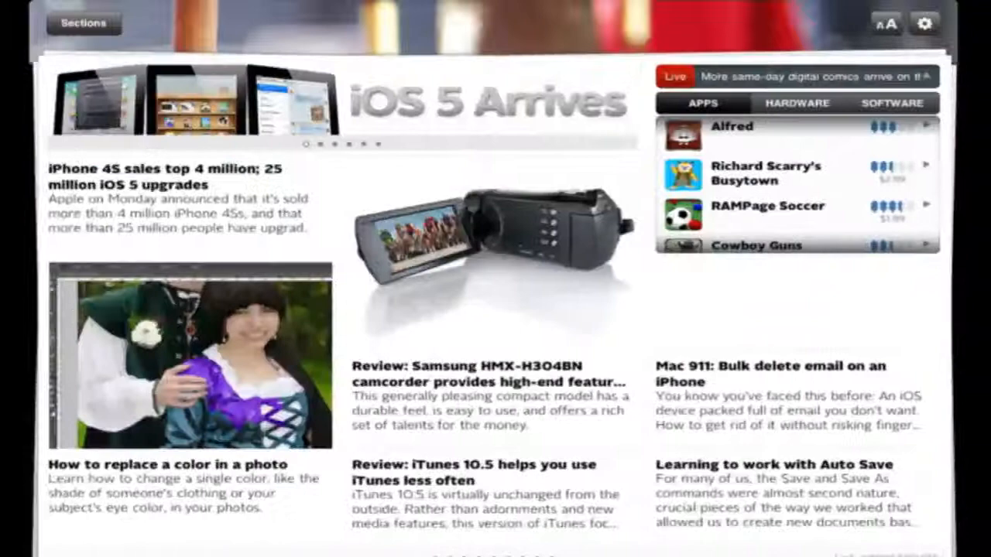
pyautogui.click(83, 22)
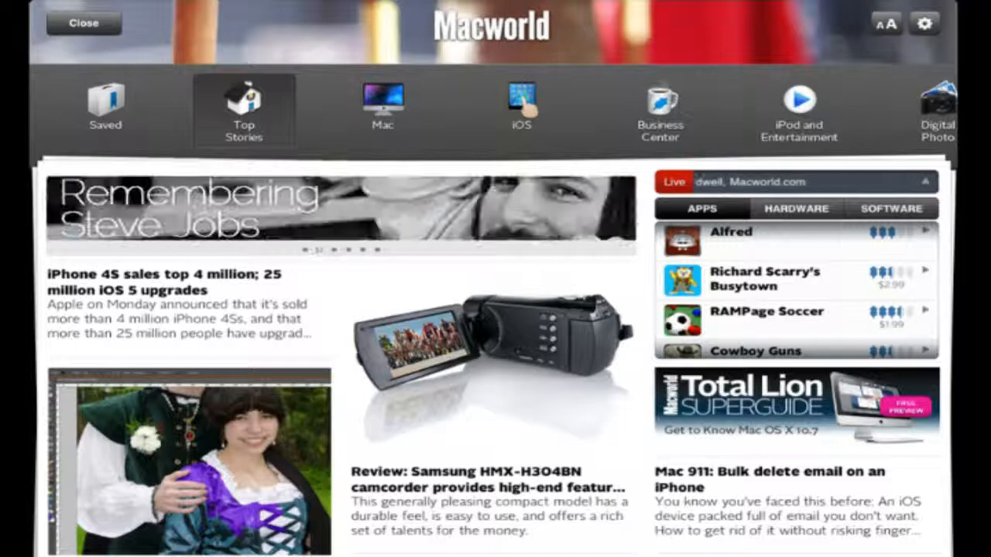
# Open Macworld's Create section, then switch to Features with the section list open
pyautogui.click(82, 23)
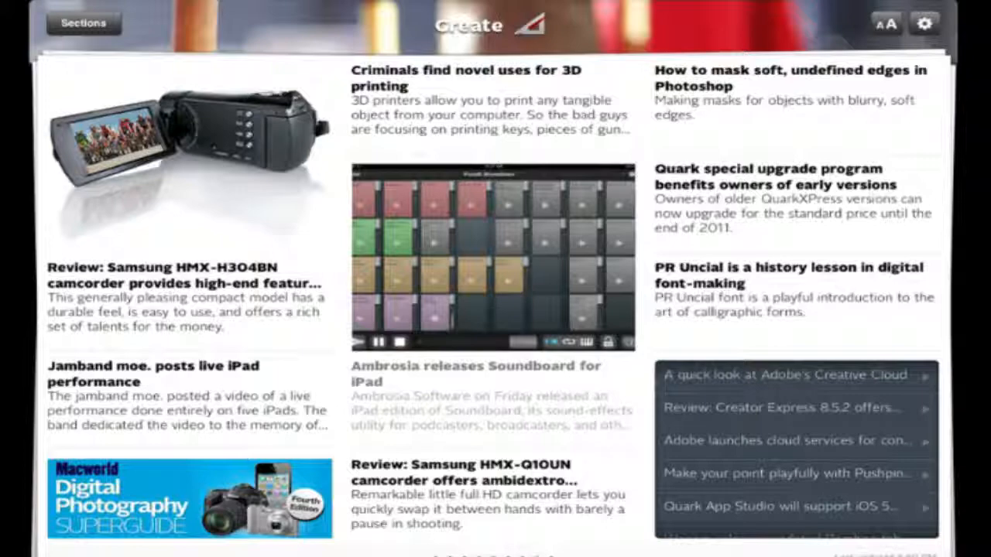
pyautogui.click(82, 22)
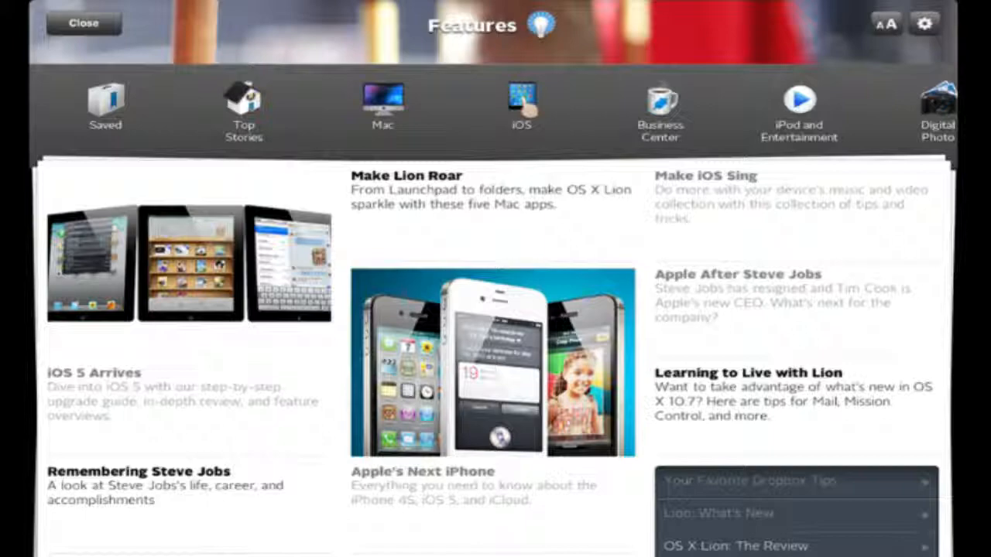